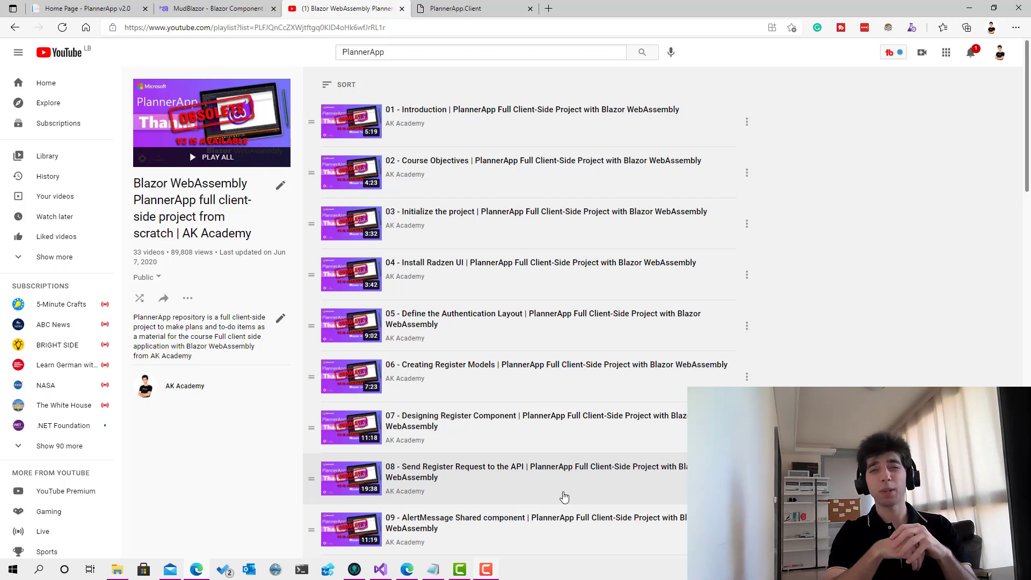
mouse_move(533, 104)
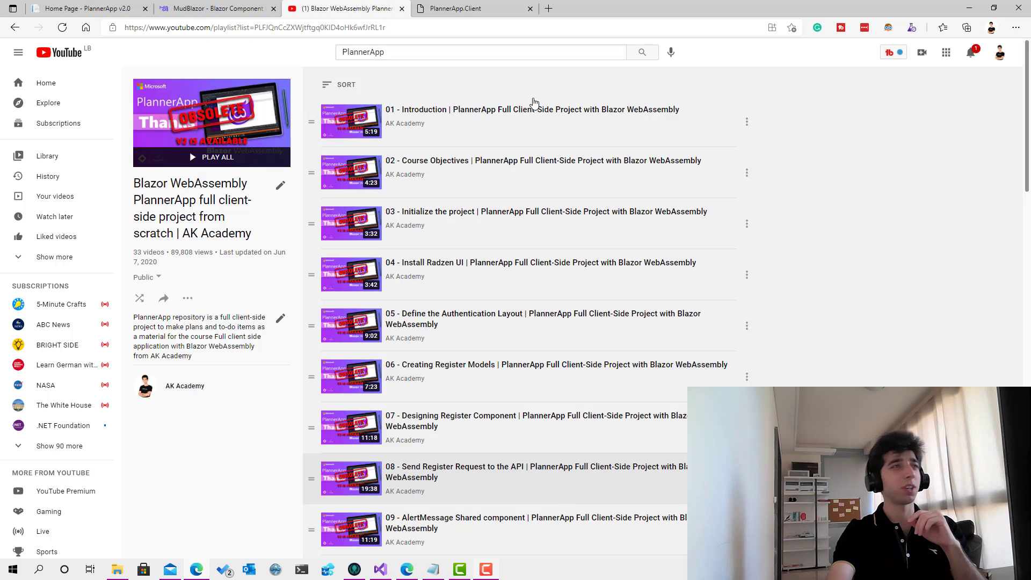
mouse_move(532, 206)
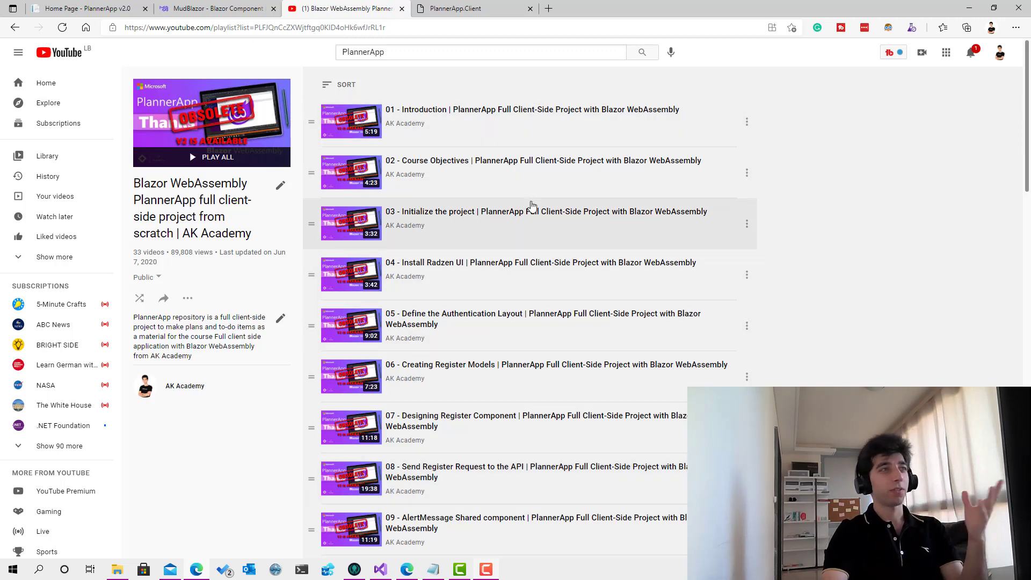
mouse_move(453, 144)
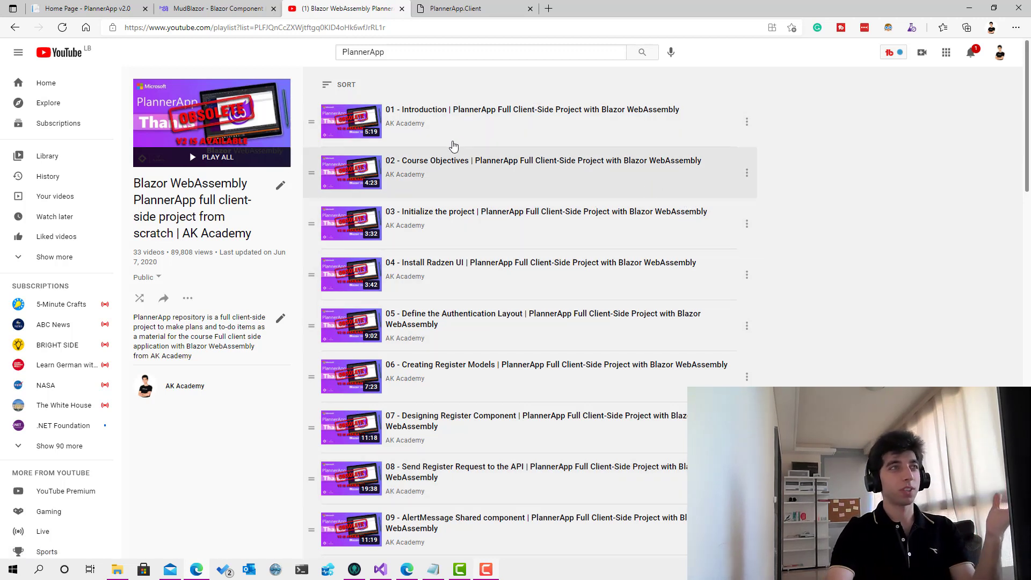
mouse_move(569, 240)
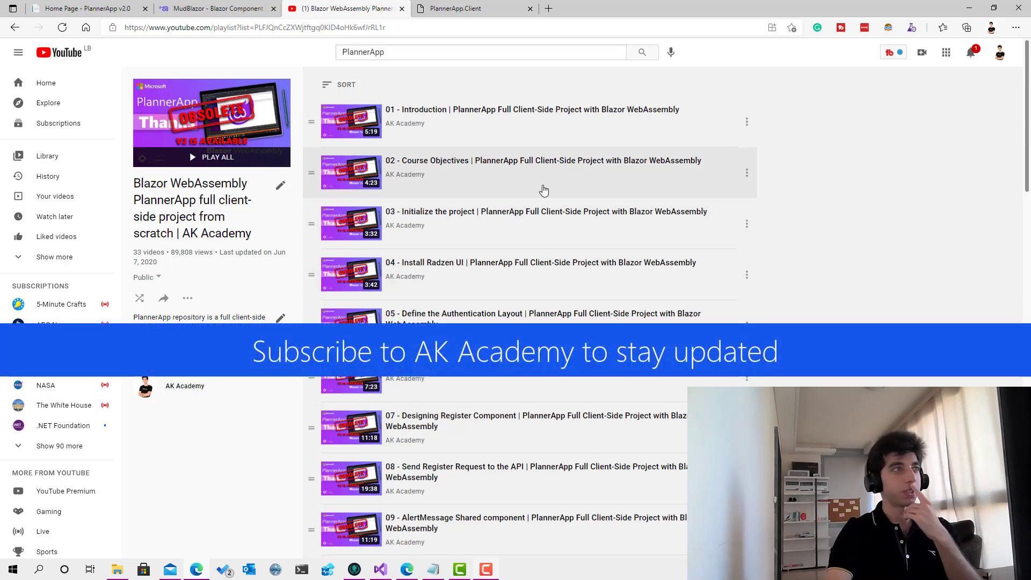
mouse_move(470, 138)
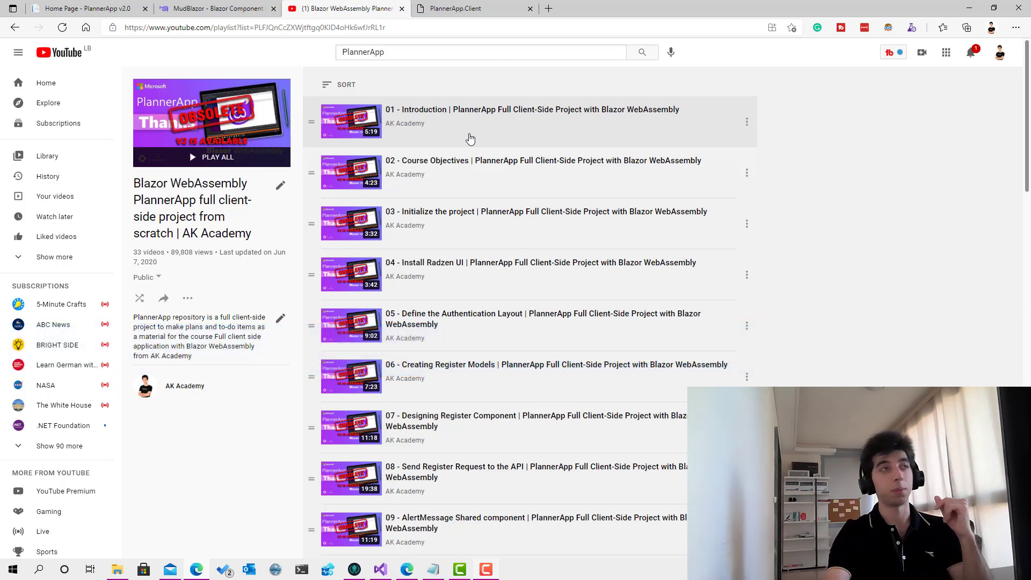
mouse_move(551, 343)
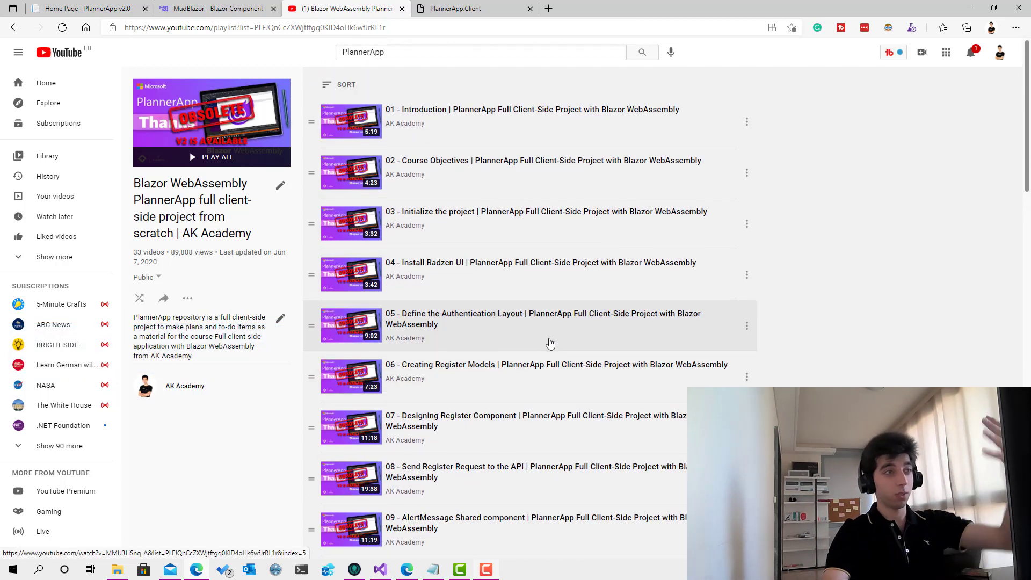
- Scroll through the old PlannerApp course playlist, then switch to the MudBlazor site tab
scroll(down, 3)
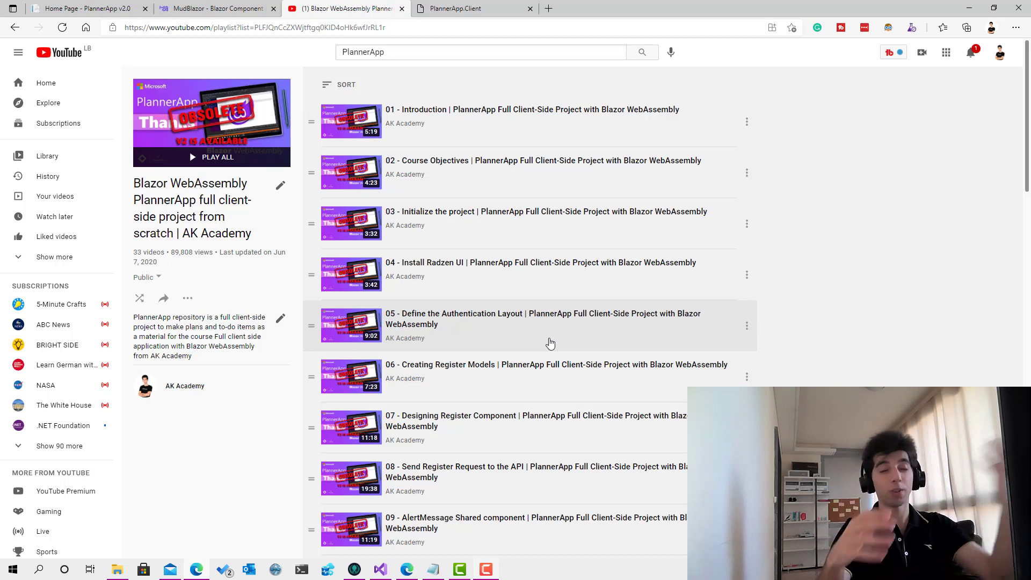
mouse_move(237, 116)
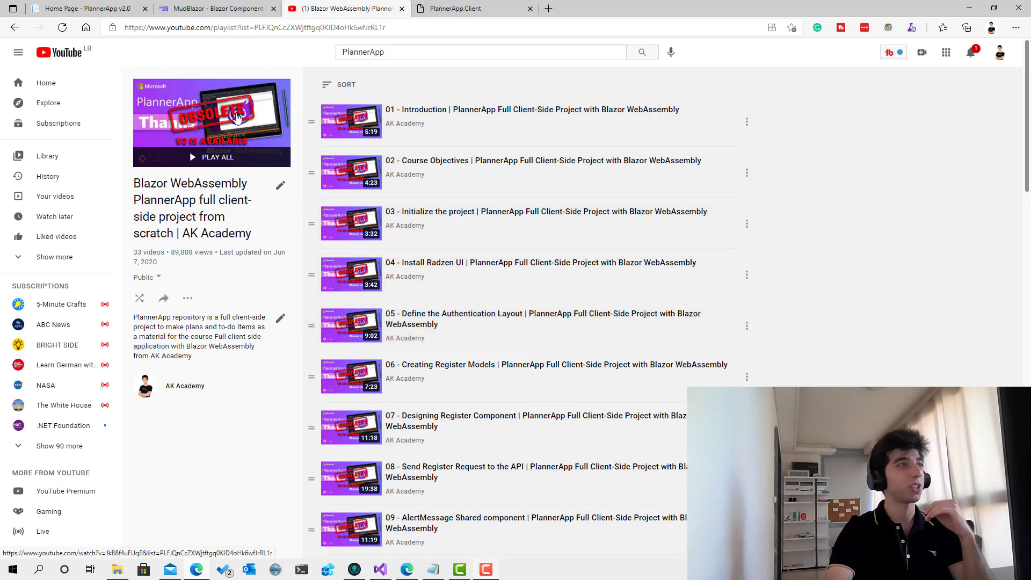
mouse_move(319, 152)
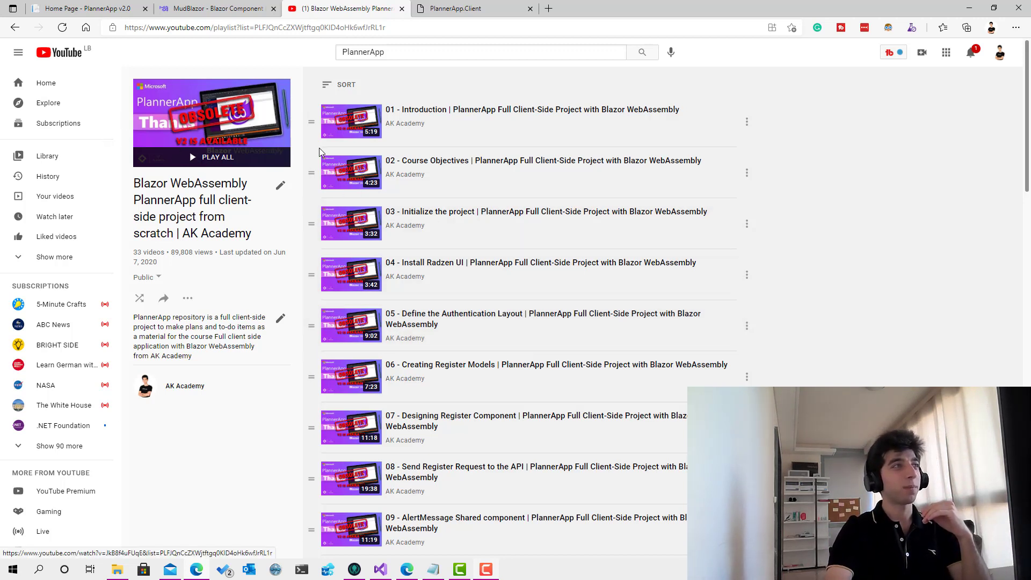
mouse_move(260, 150)
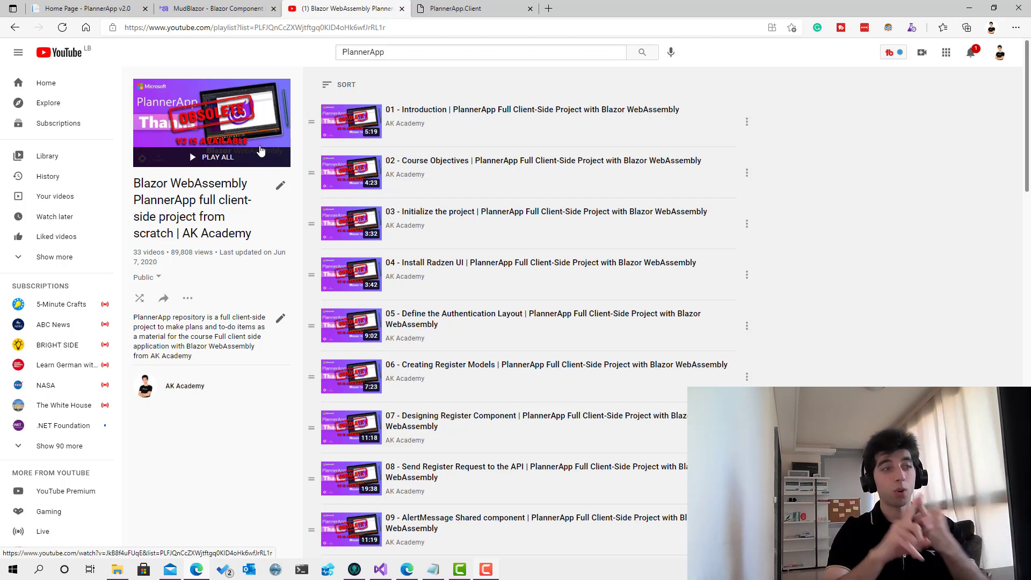
mouse_move(279, 57)
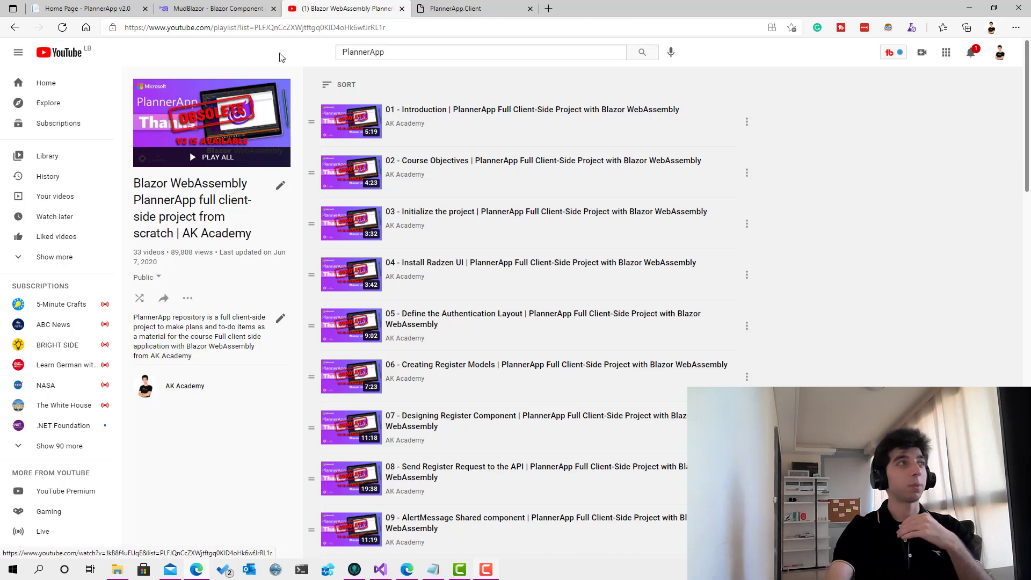
click(217, 8)
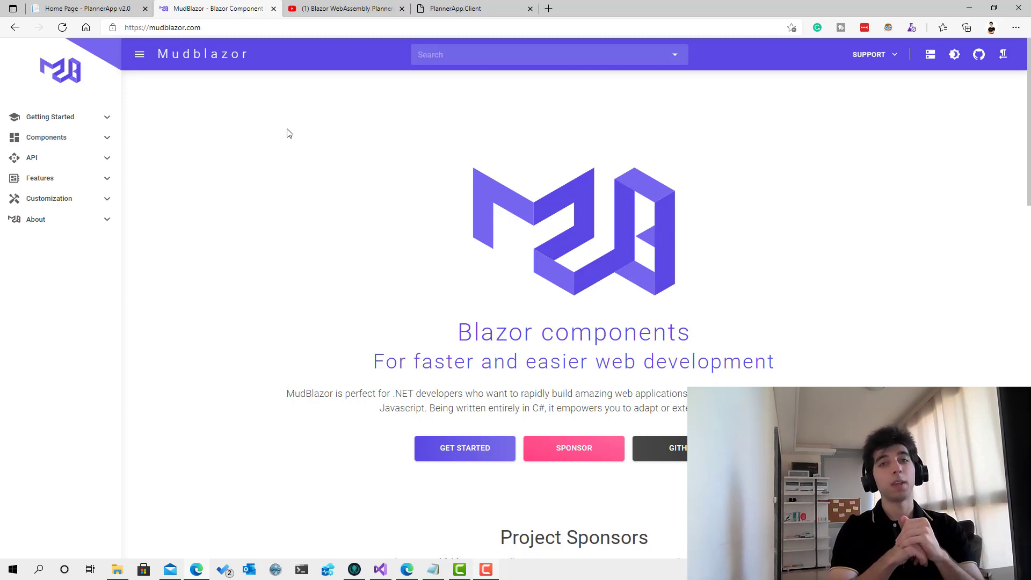
mouse_move(272, 75)
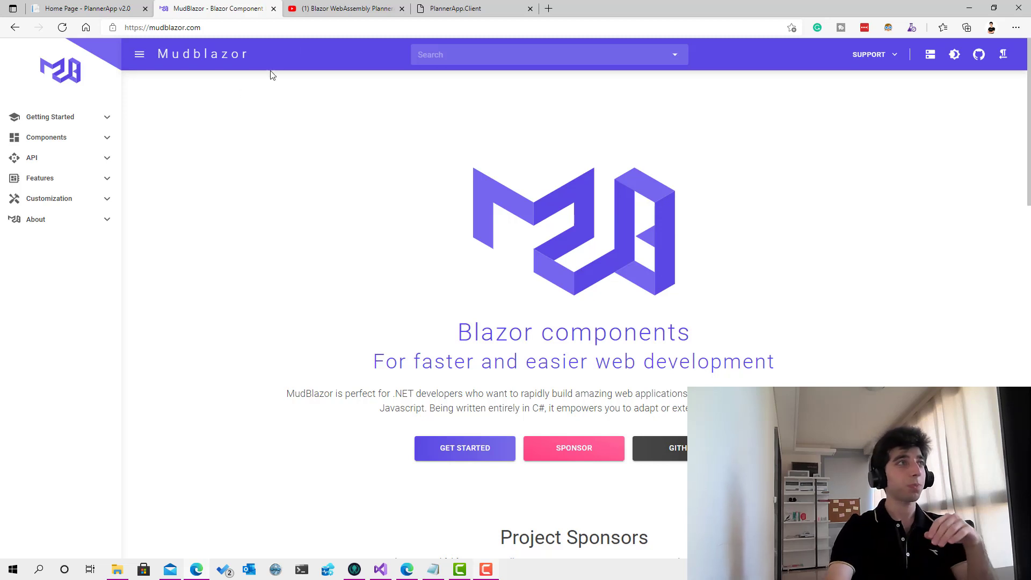
click(451, 9)
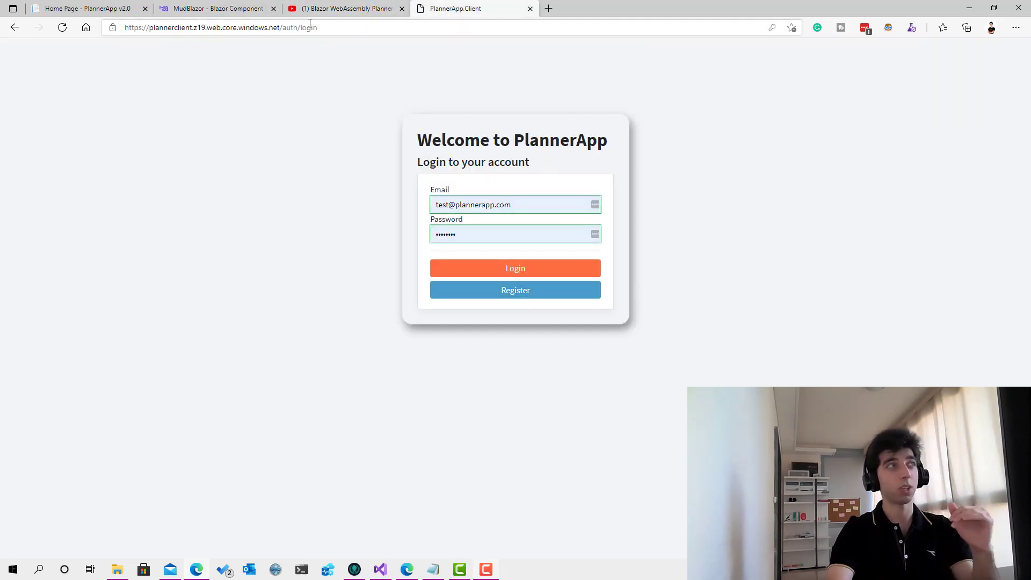
click(217, 8)
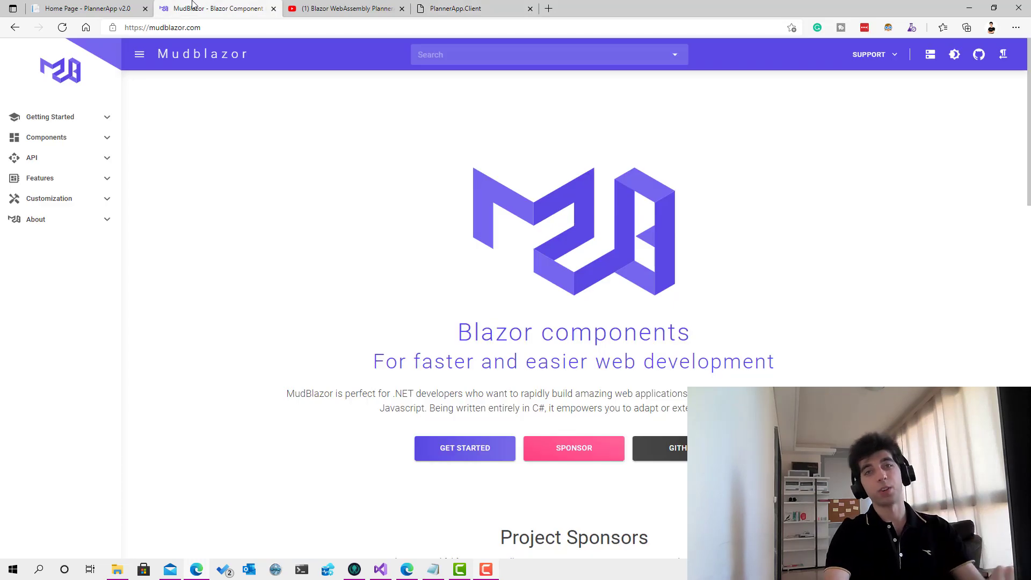